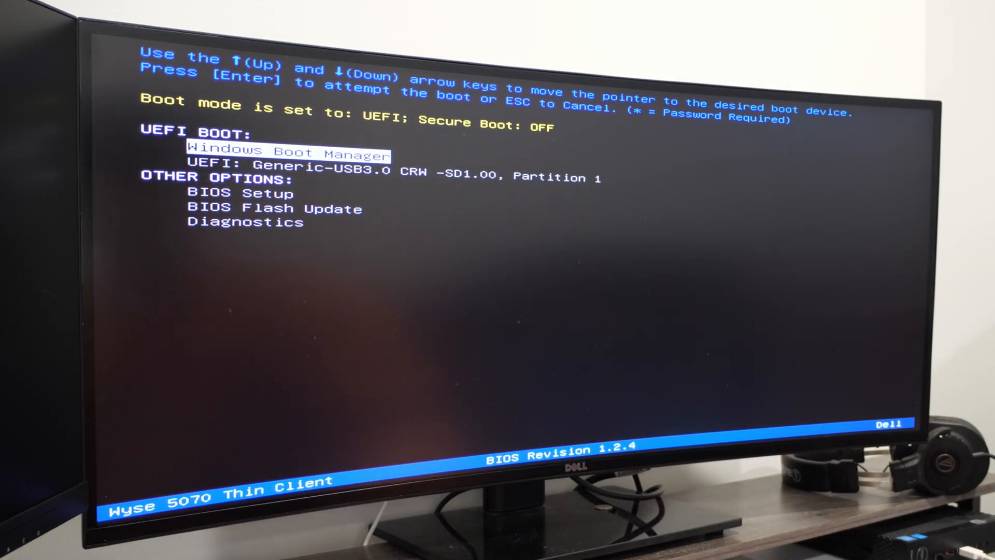
Boot from the selected device in the Dell one-time boot menu to start Windows Setup
key("Return")
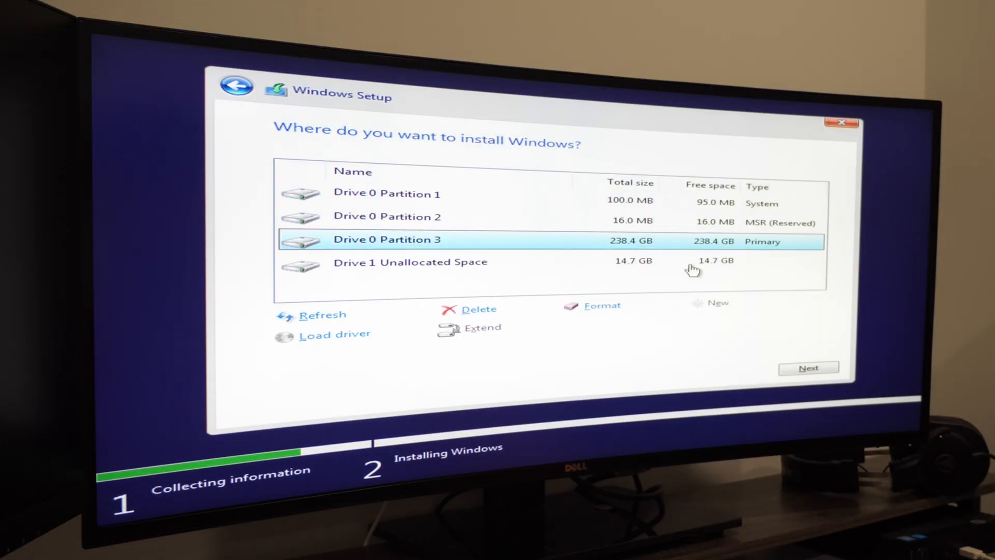
Install Windows onto Drive 0 Partition 3 and continue through setup
left_click(809, 367)
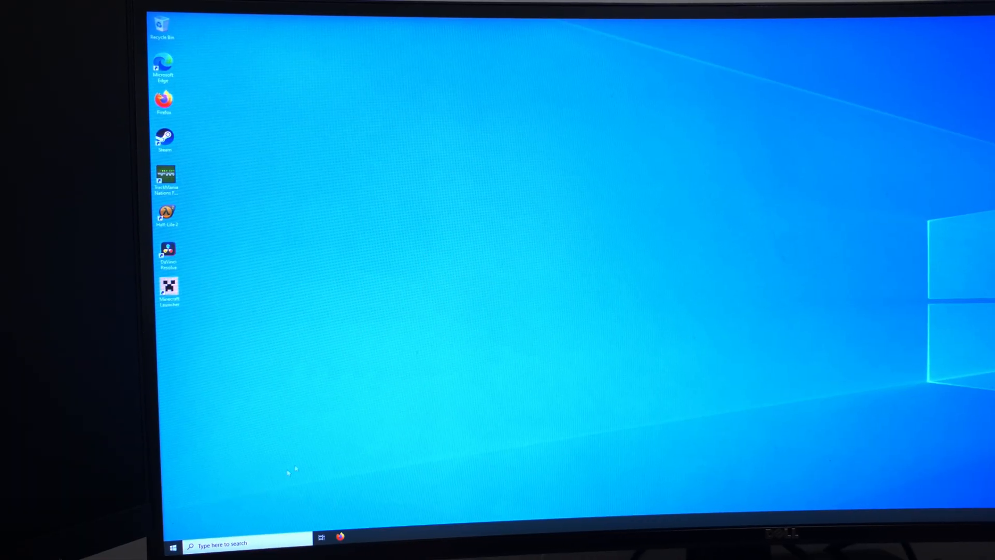
Open This PC properties from File Explorer to reach the performance visual effects options
left_click(357, 542)
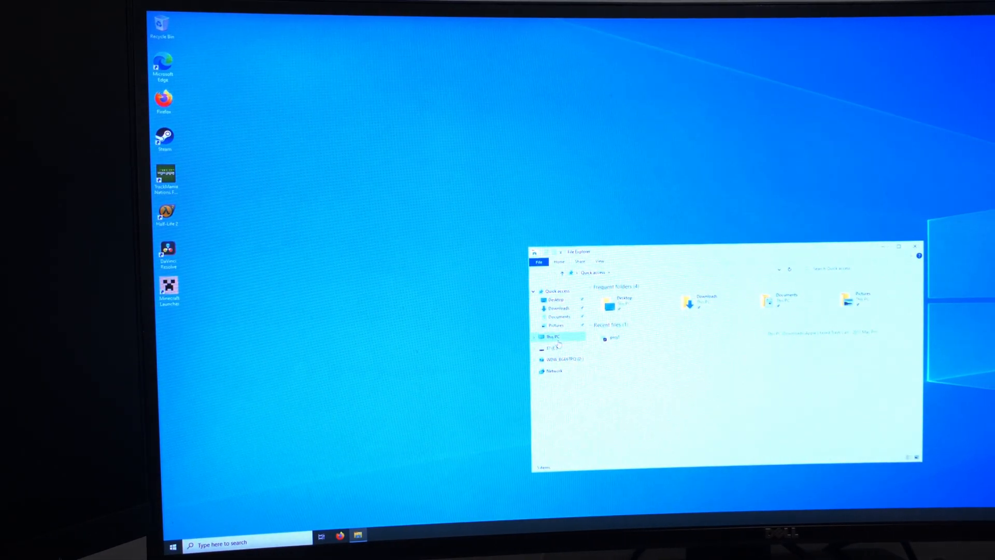
left_click(558, 307)
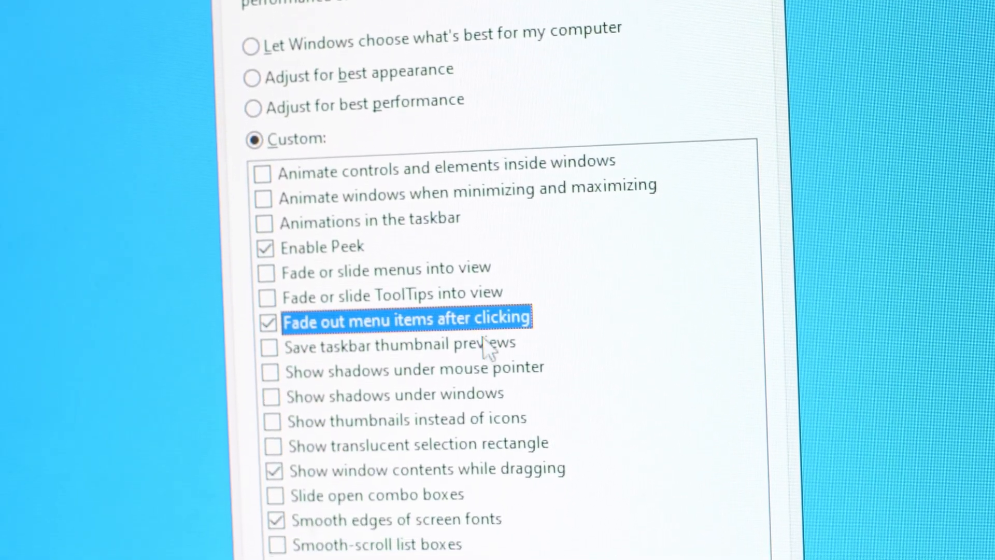
scroll("down", 3)
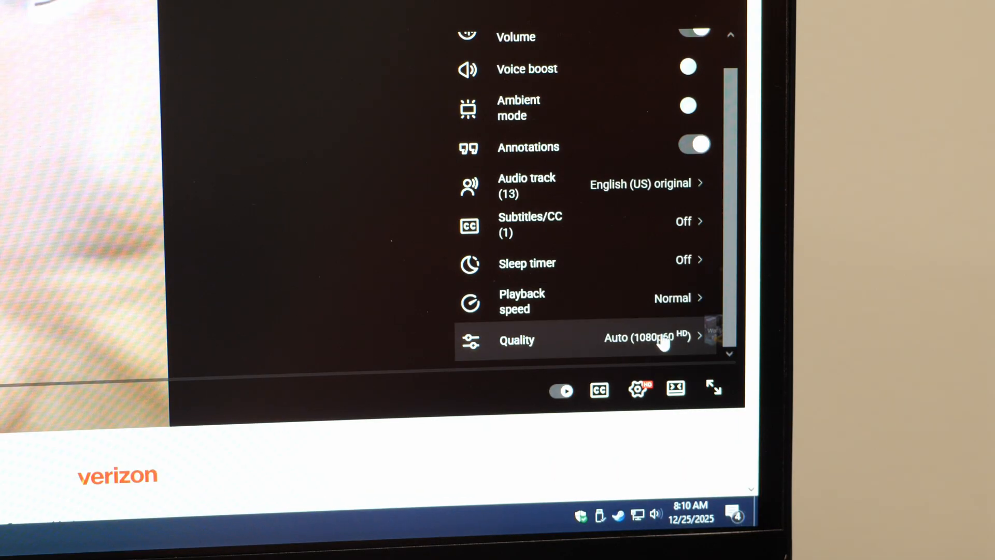
Confirm the Xperia Play video's quality is Auto (1080p60) in the player's gear menu
left_click(639, 389)
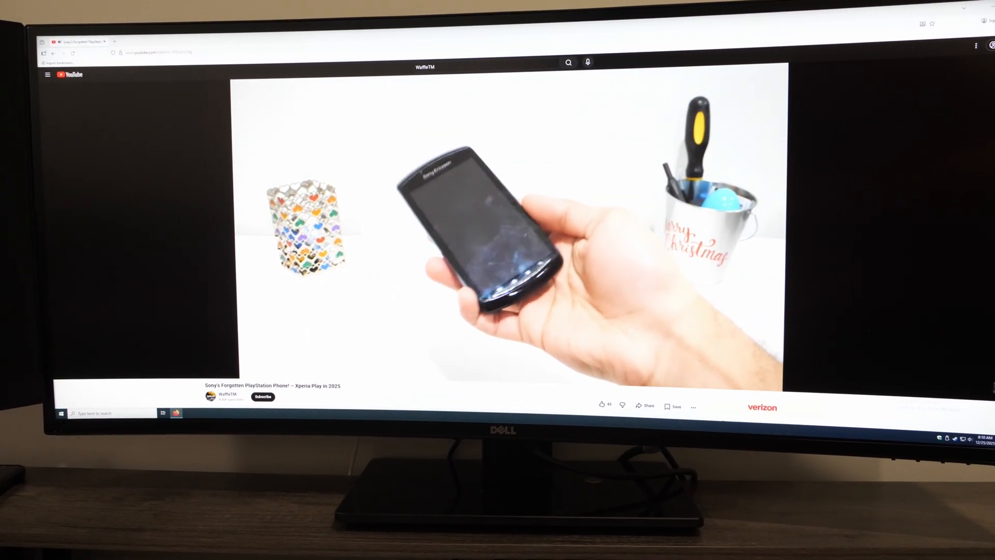
left_click(660, 347)
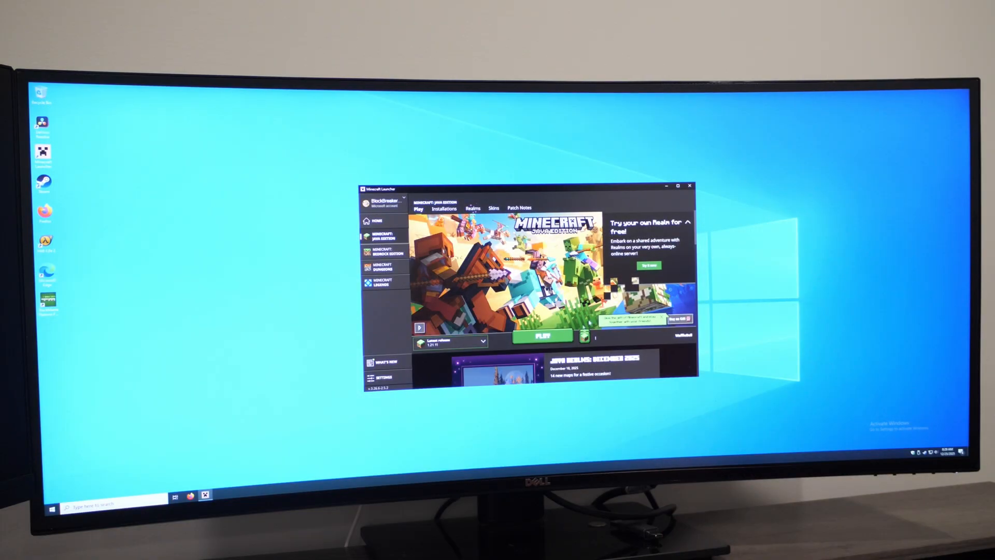
Select Minecraft: Java Edition in the Minecraft Launcher sidebar
left_click(543, 335)
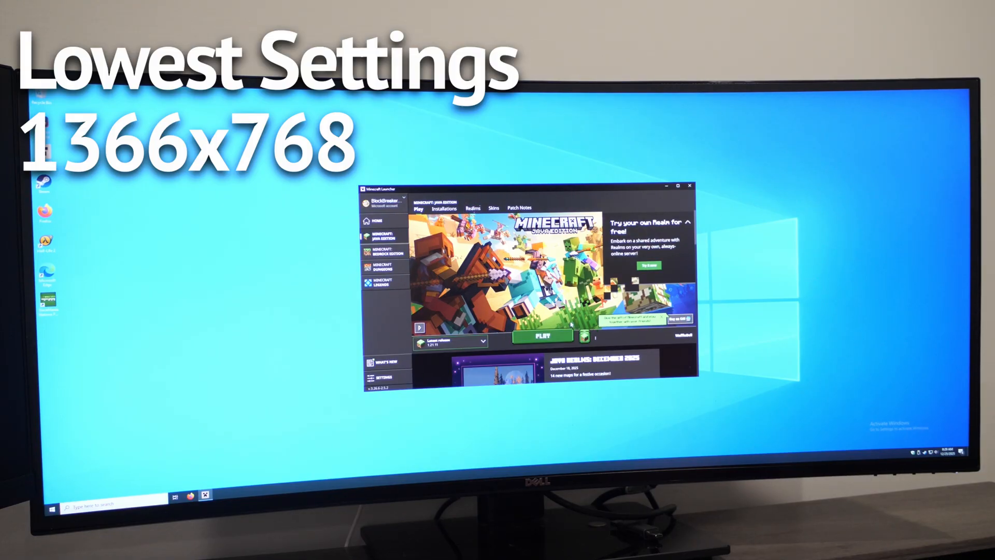
left_click(542, 336)
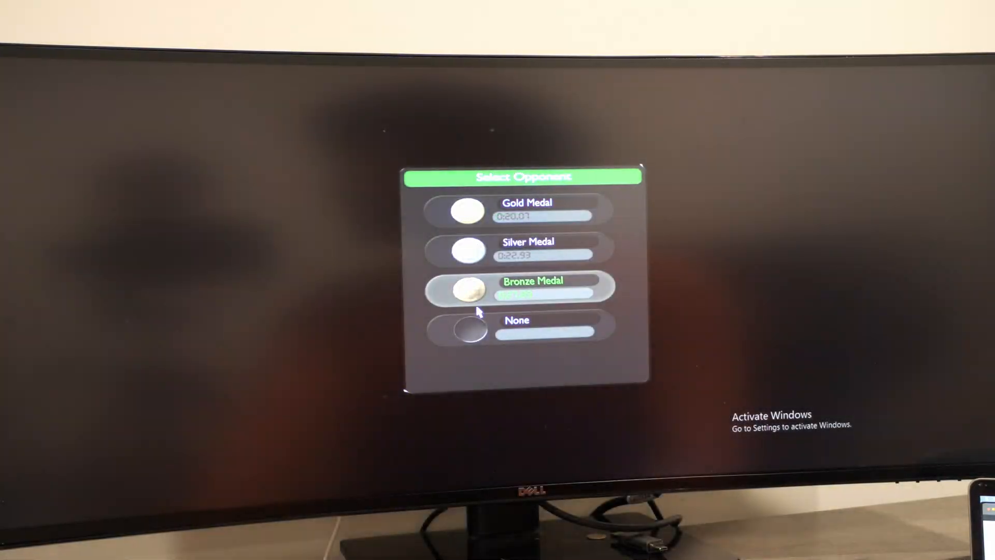
Choose the Bronze Medal opponent to start the stadium track race
left_click(532, 289)
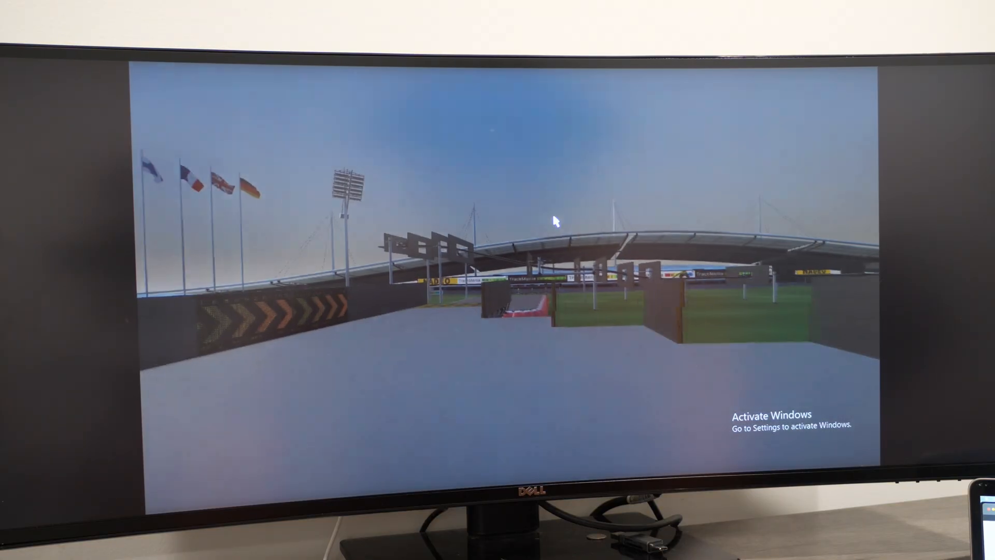